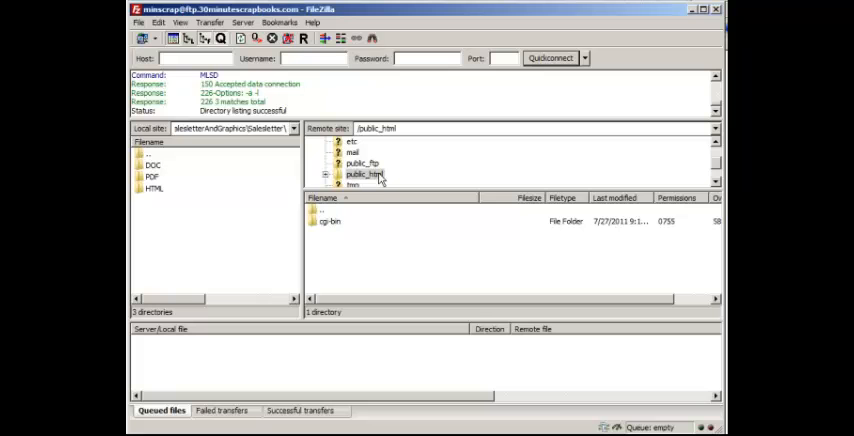
- Expand public_html in the remote tree to reveal cgi-bin and open it
left_click(364, 174)
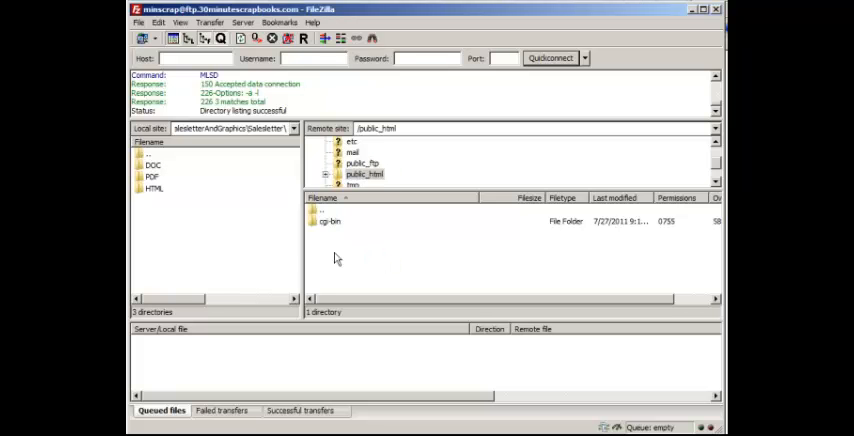
mouse_move(304, 246)
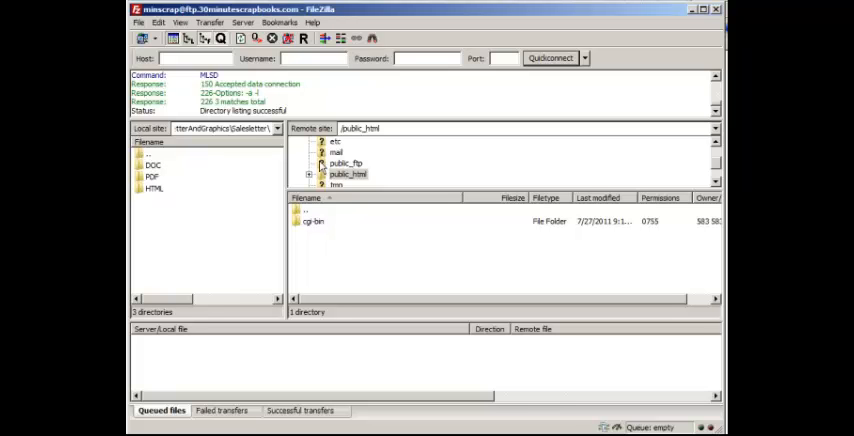
mouse_move(564, 292)
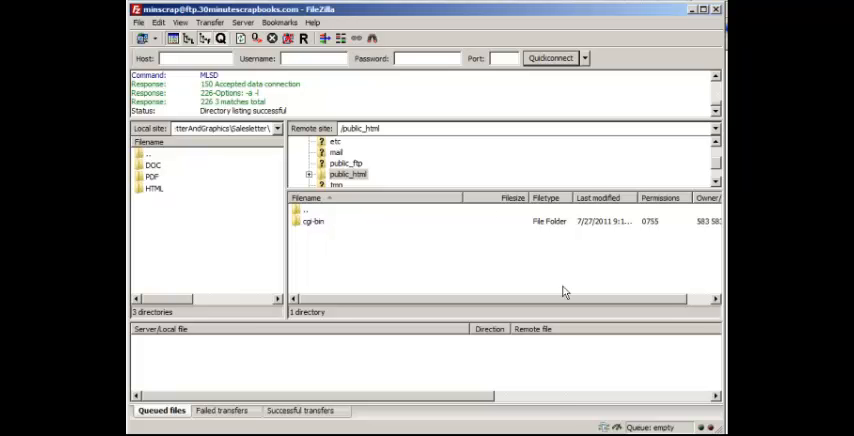
mouse_move(492, 268)
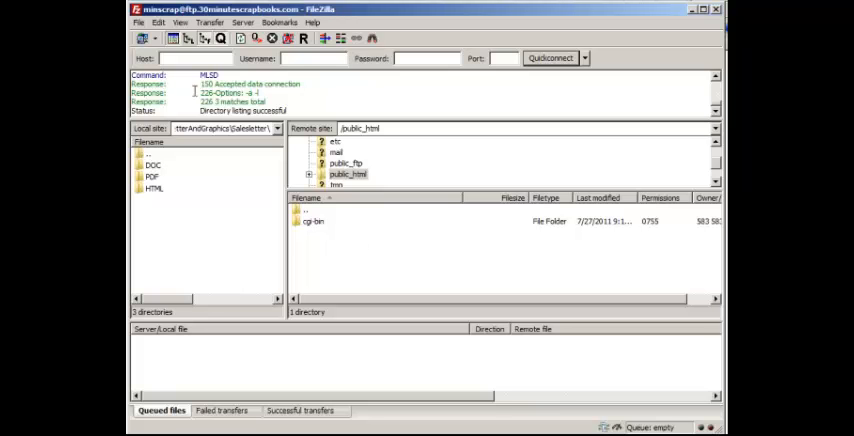
mouse_move(472, 94)
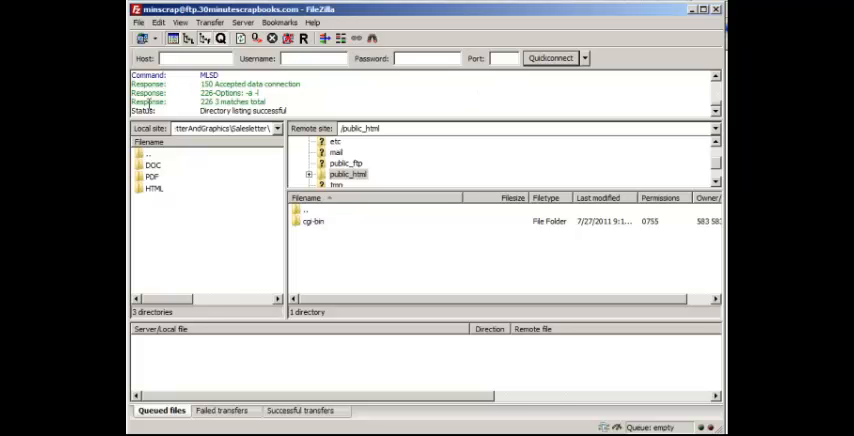
mouse_move(144, 248)
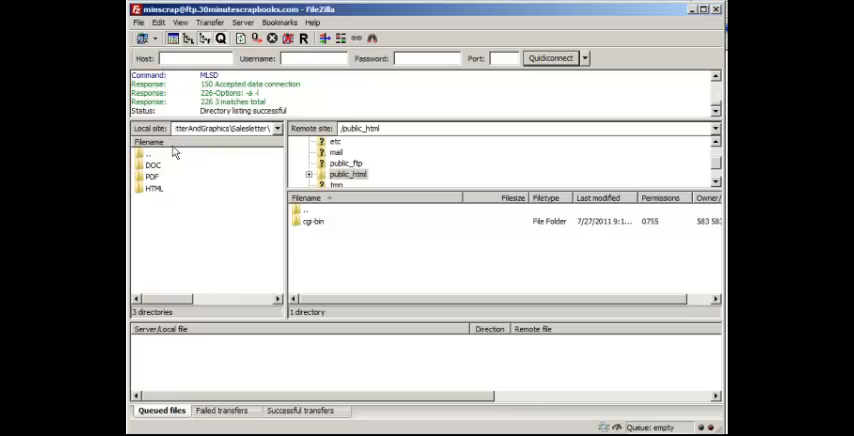
mouse_move(268, 242)
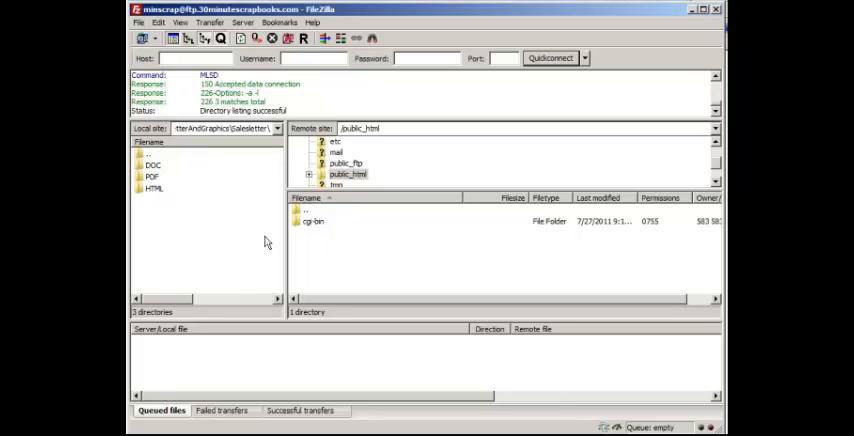
mouse_move(252, 182)
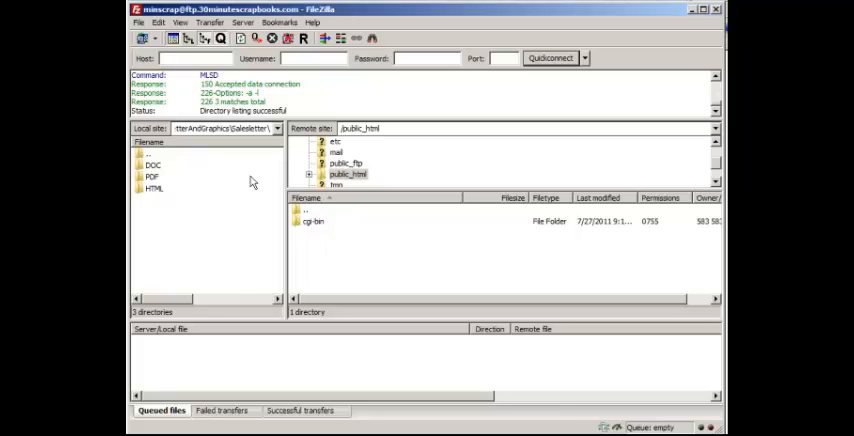
mouse_move(224, 312)
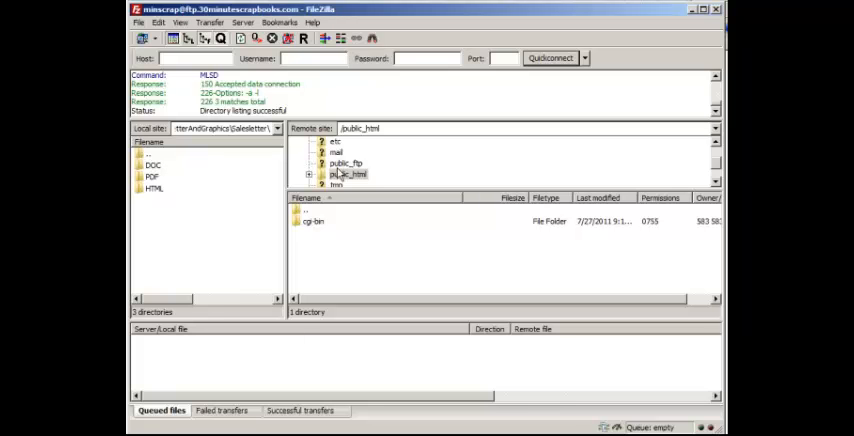
mouse_move(668, 180)
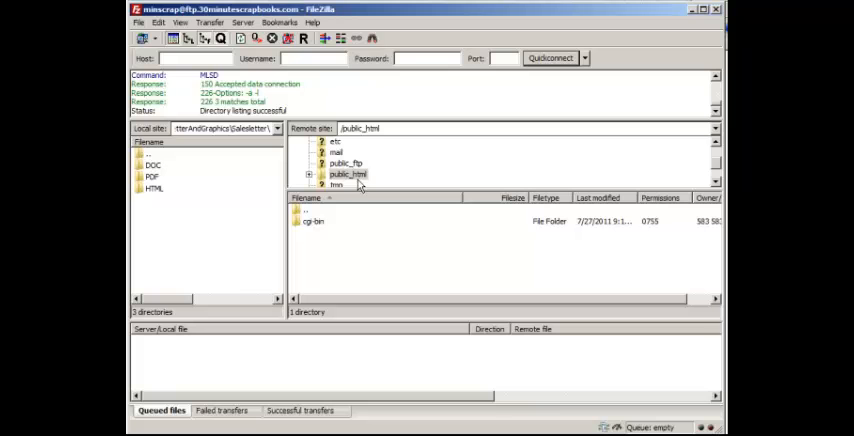
mouse_move(504, 180)
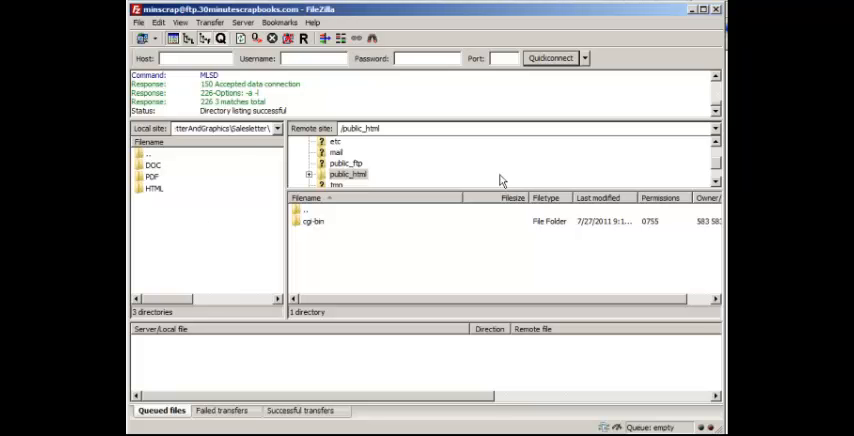
mouse_move(232, 196)
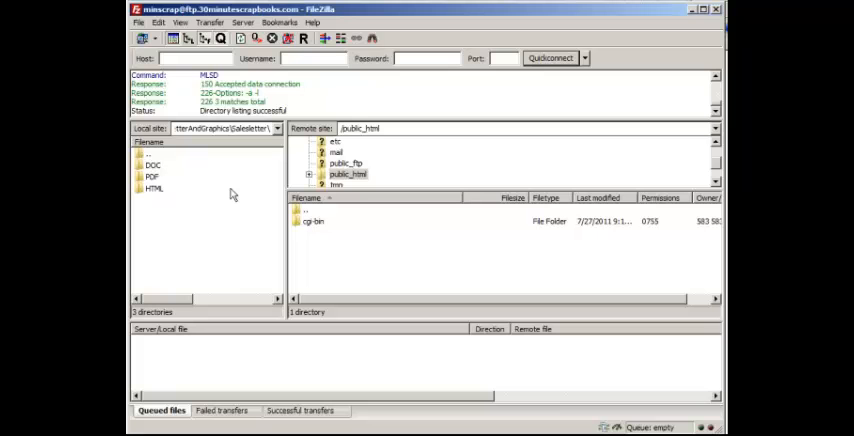
mouse_move(378, 178)
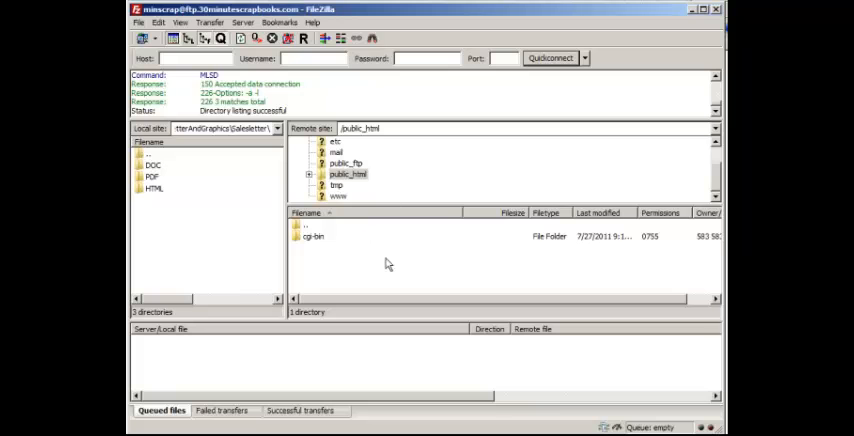
mouse_move(500, 200)
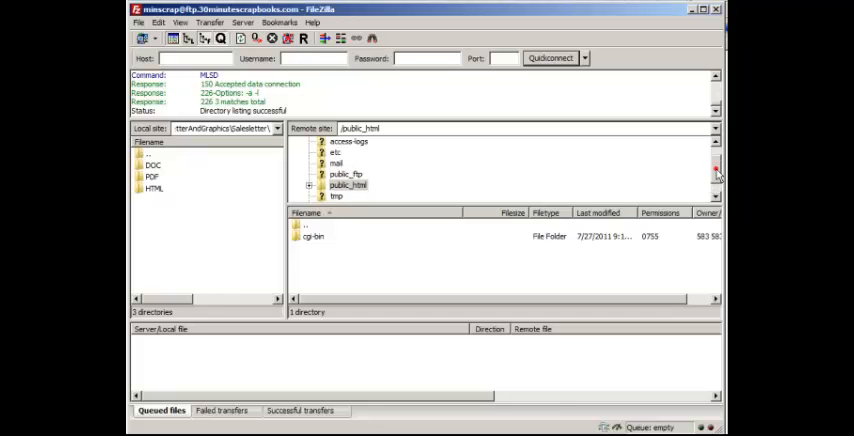
scroll("down", 3)
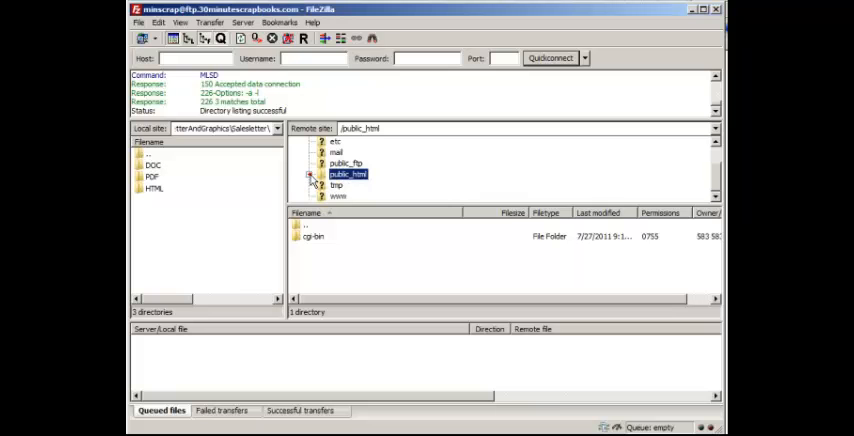
left_click(338, 196)
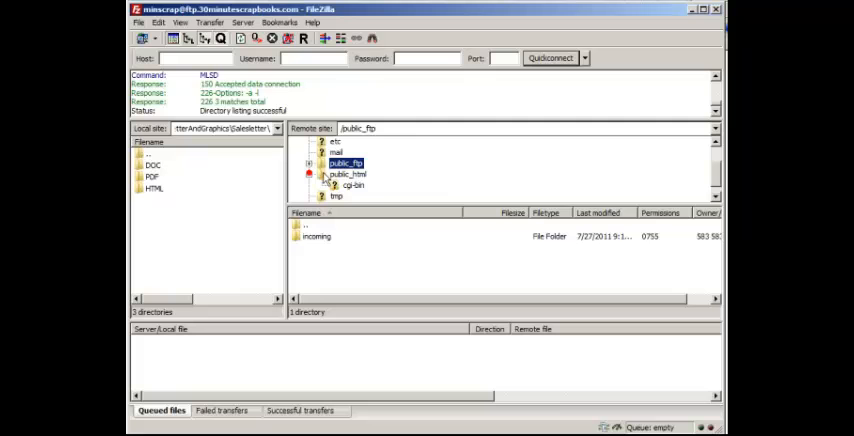
left_click(348, 174)
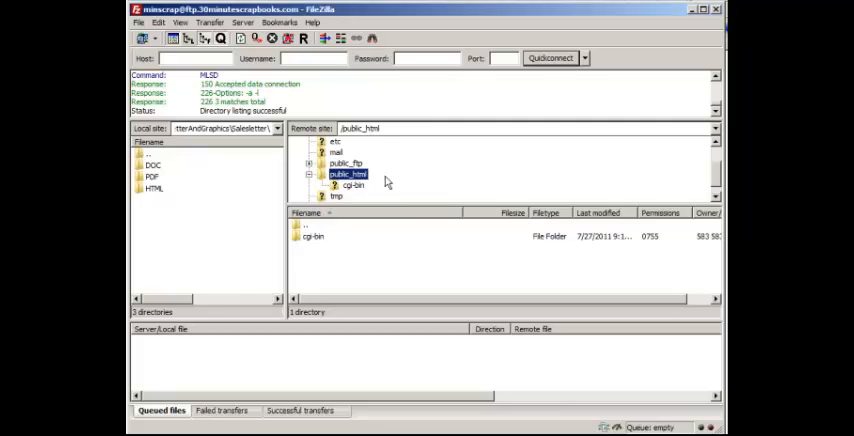
mouse_move(400, 158)
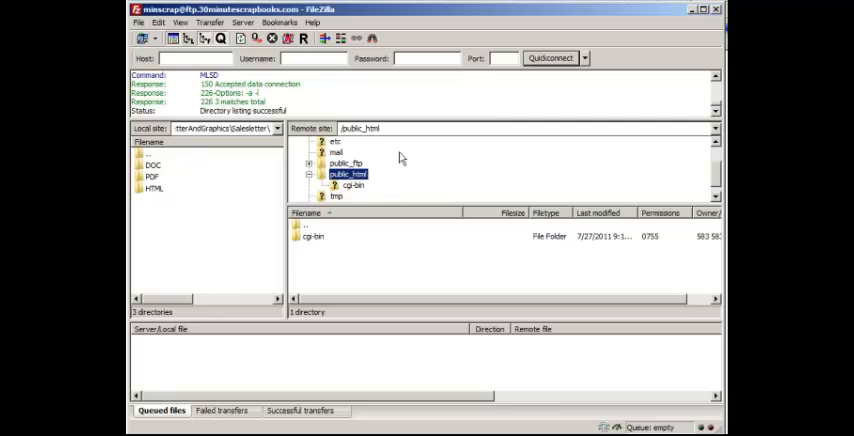
mouse_move(340, 280)
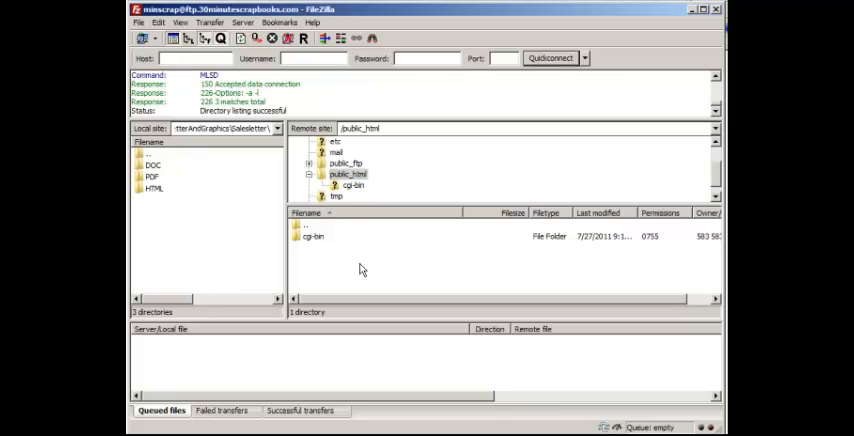
mouse_move(212, 156)
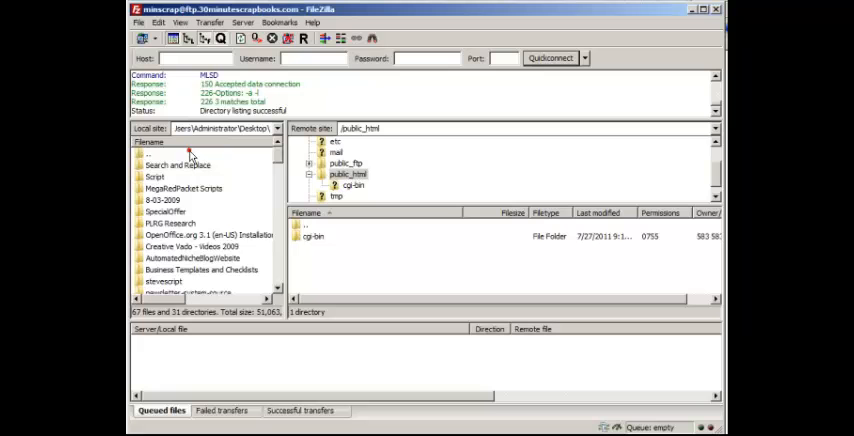
- Browse from the local path bar into the C:\ drive folders
triple_click(224, 128)
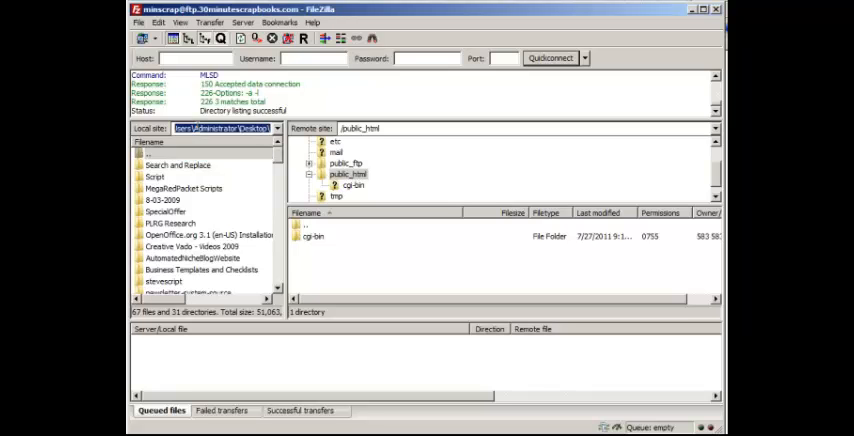
left_click(224, 128)
type("c:\\")
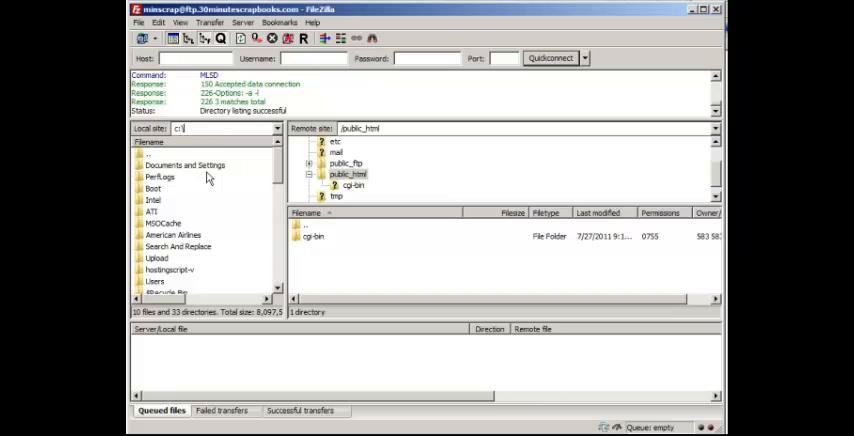
left_click(150, 212)
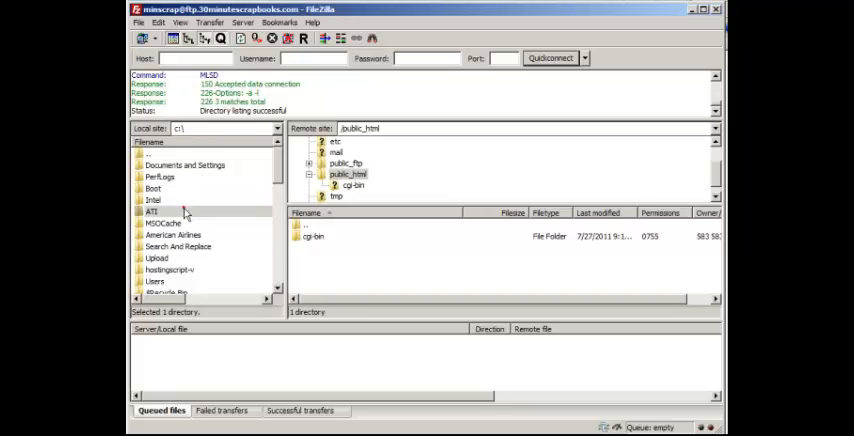
left_click(152, 212)
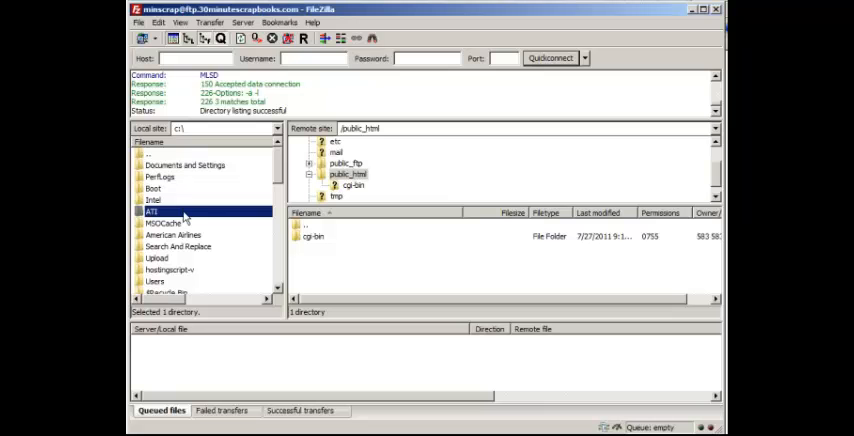
scroll("down", 3)
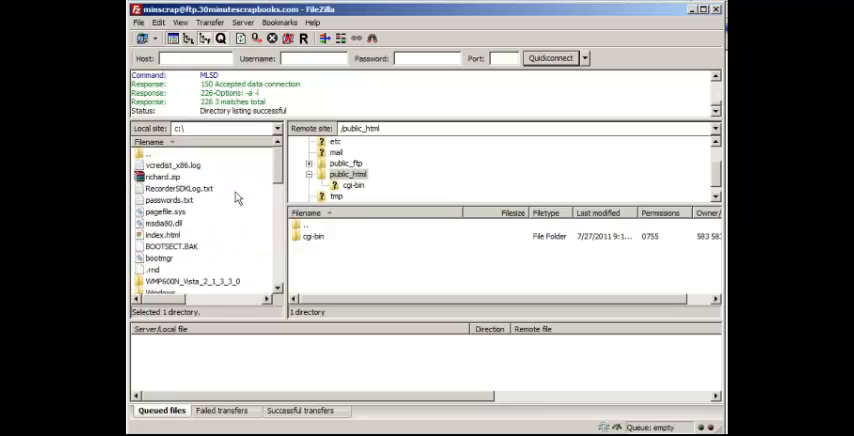
mouse_move(178, 148)
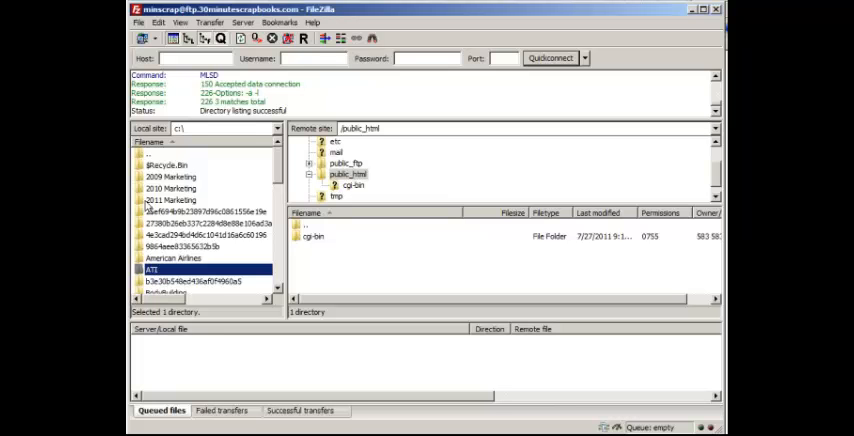
- Enter the 2011 Marketing folder and the HTML lesson folder holding index.html and images
double_click(176, 200)
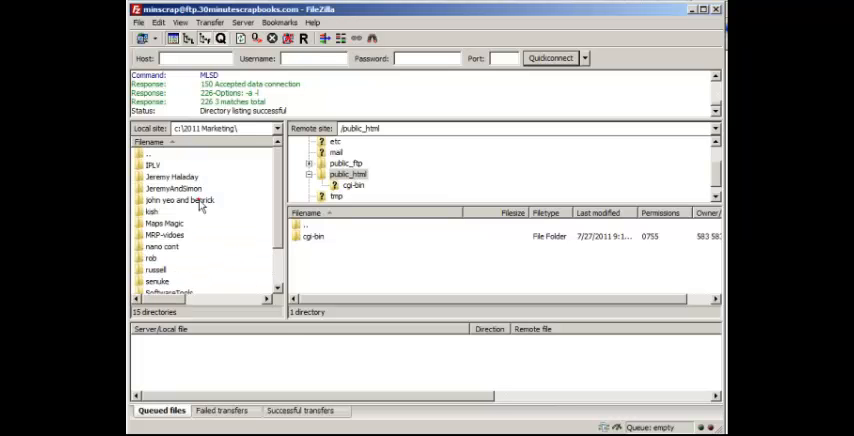
scroll("down", 3)
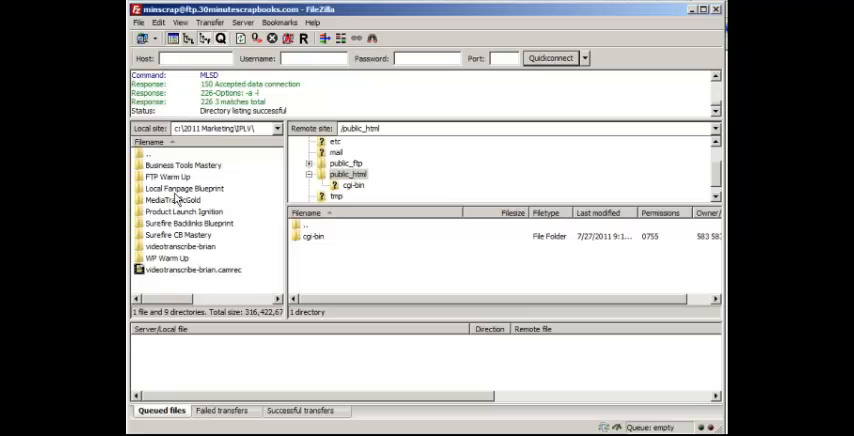
mouse_move(180, 200)
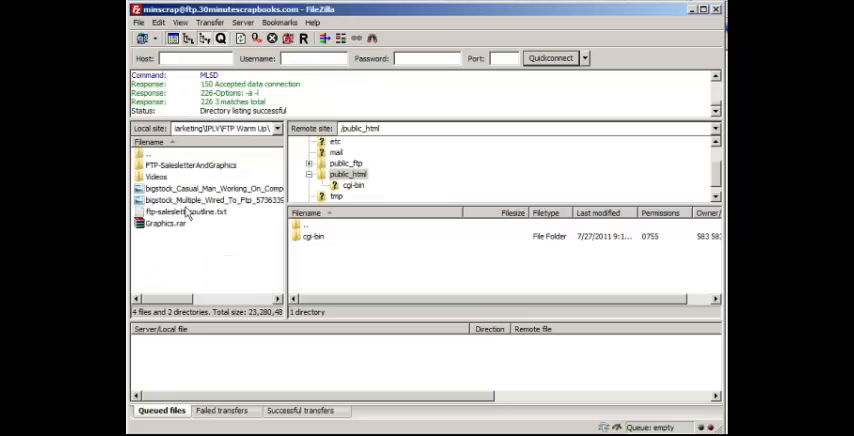
double_click(188, 164)
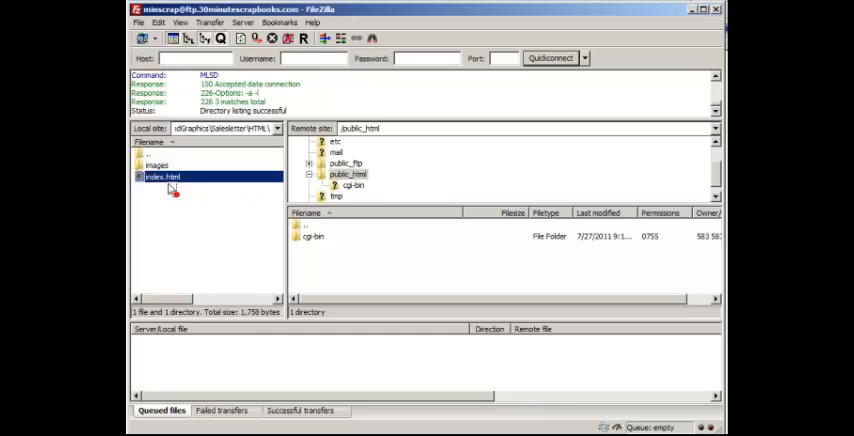
- Select index.html, clear it, then select the images folder in the local pane
left_click(156, 164)
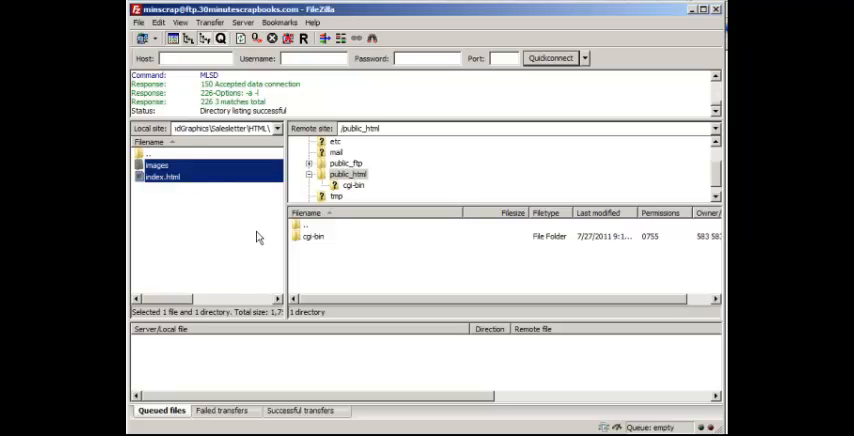
mouse_move(210, 210)
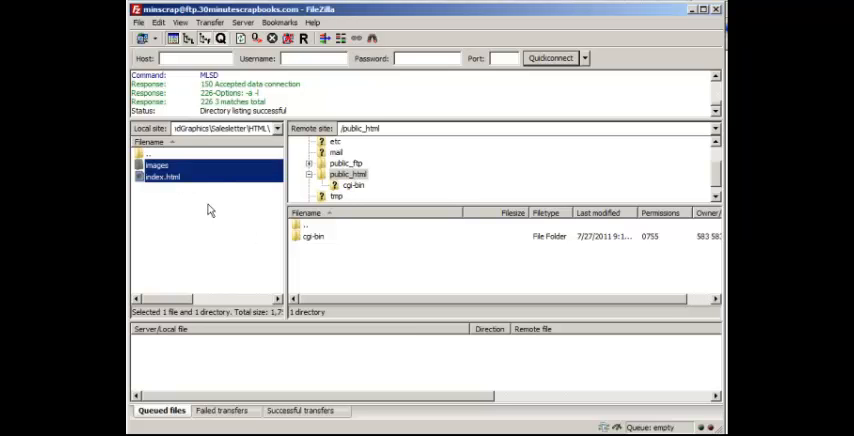
left_click(210, 204)
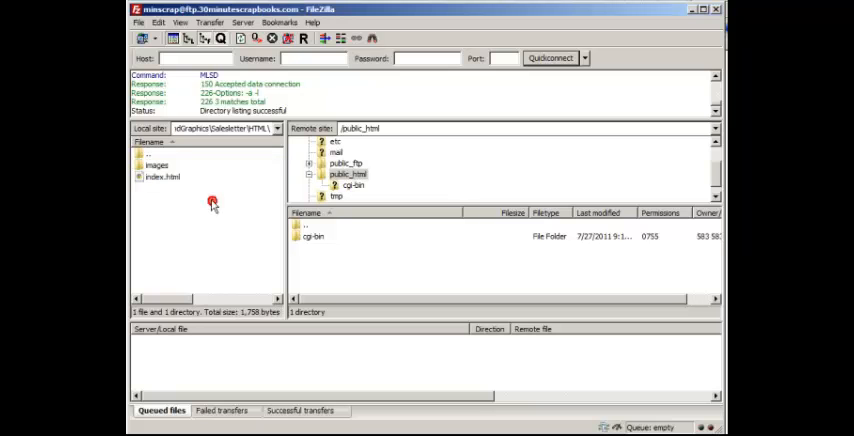
double_click(156, 164)
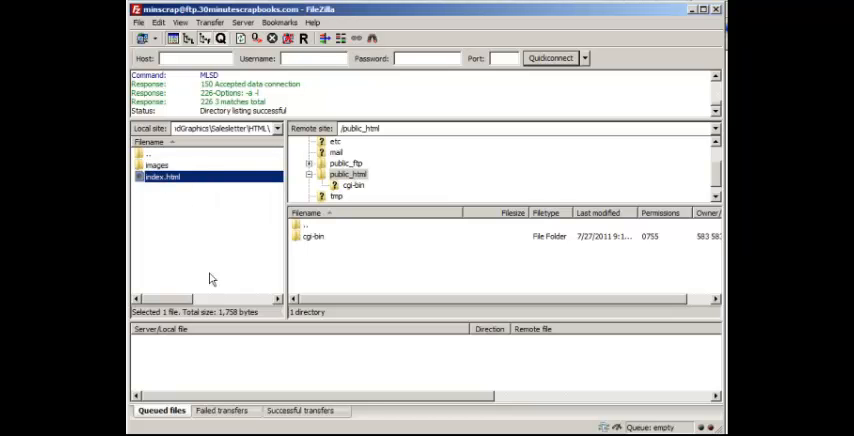
left_click(156, 164)
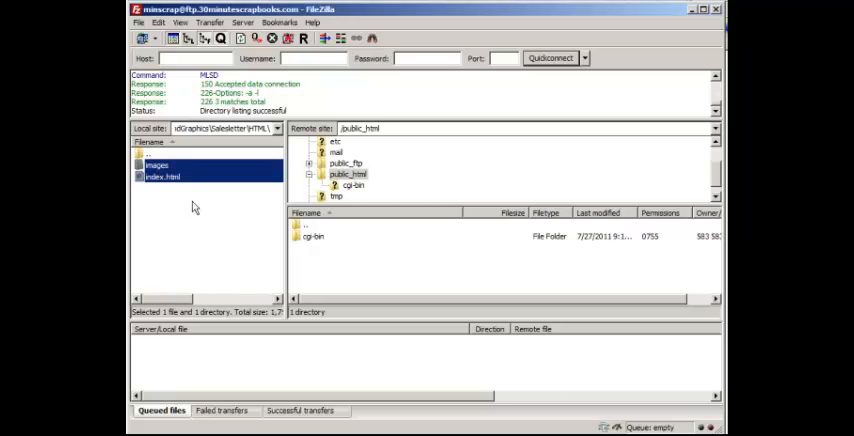
- Browse into the images folder and highlight its picture files
double_click(156, 164)
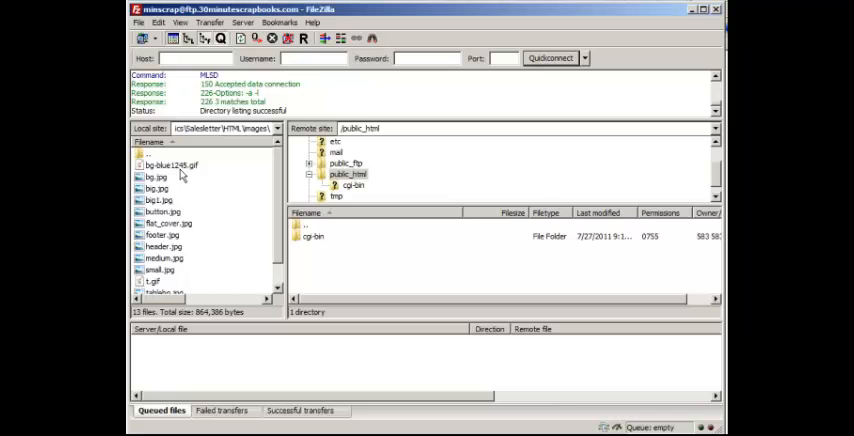
left_click(170, 164)
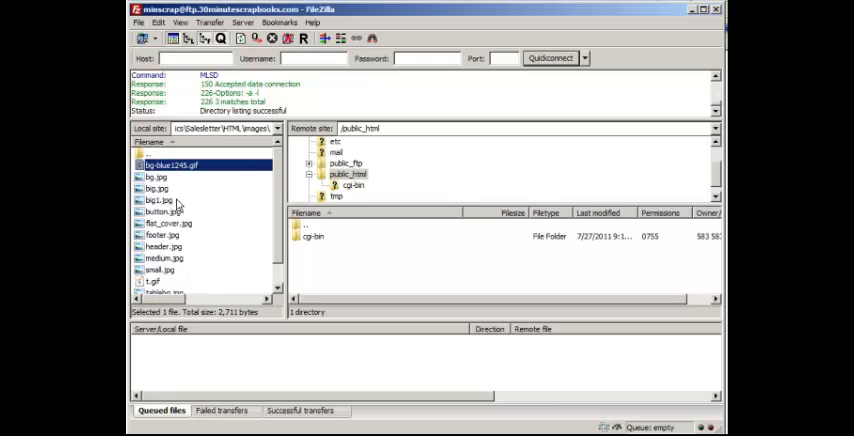
left_click(160, 200)
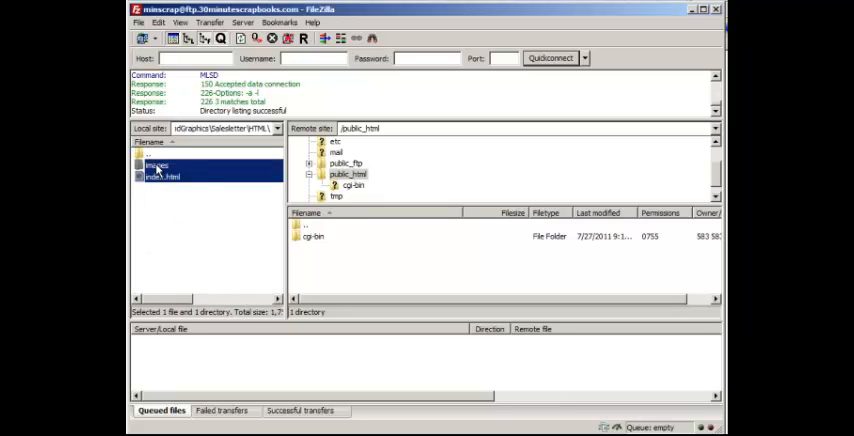
mouse_move(176, 174)
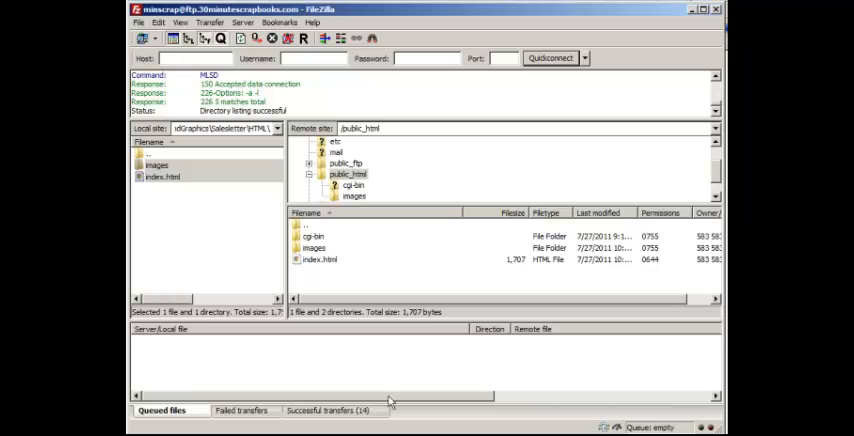
mouse_move(386, 292)
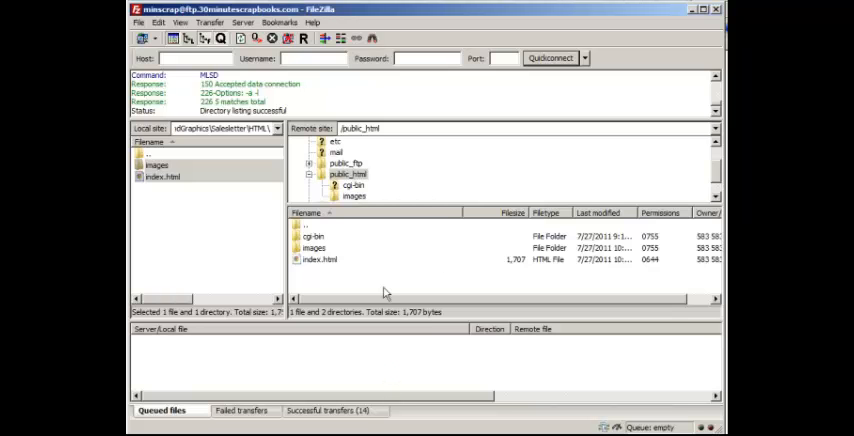
- After the upload to public_html finishes, switch to the browser to check the site
left_click(320, 260)
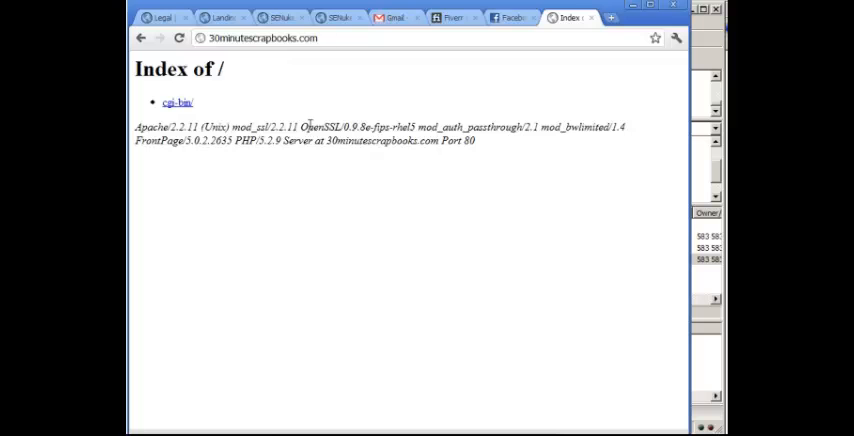
mouse_move(390, 220)
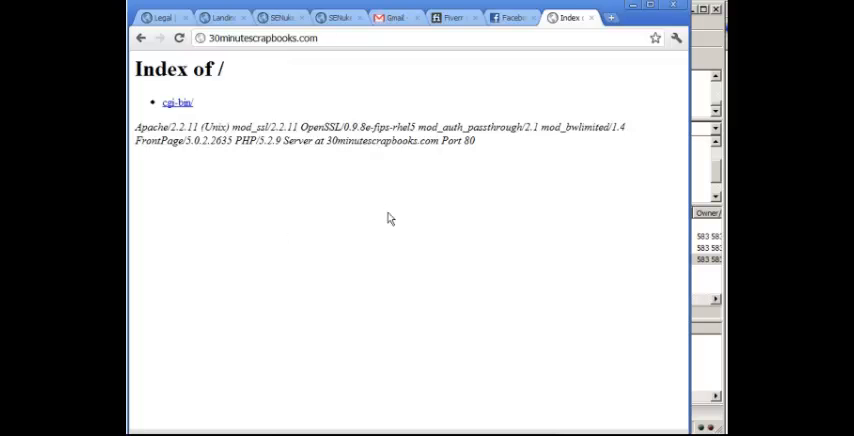
mouse_move(180, 38)
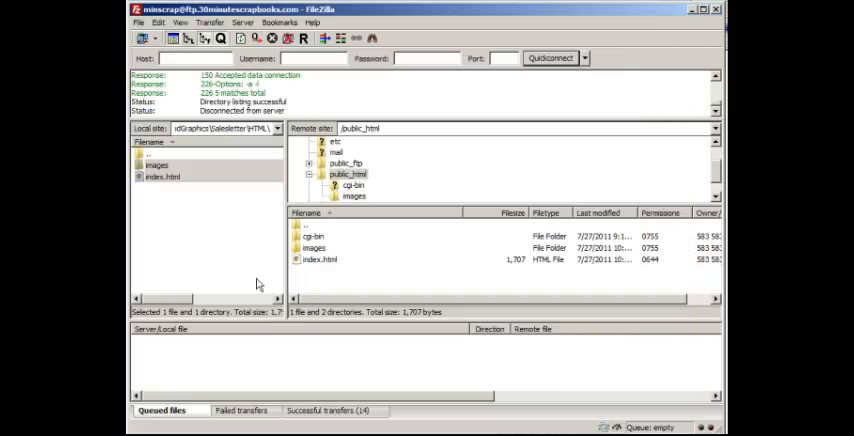
mouse_move(250, 268)
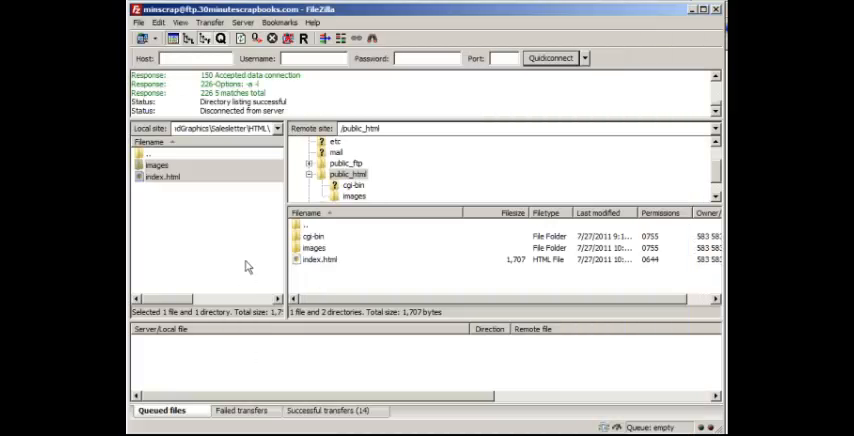